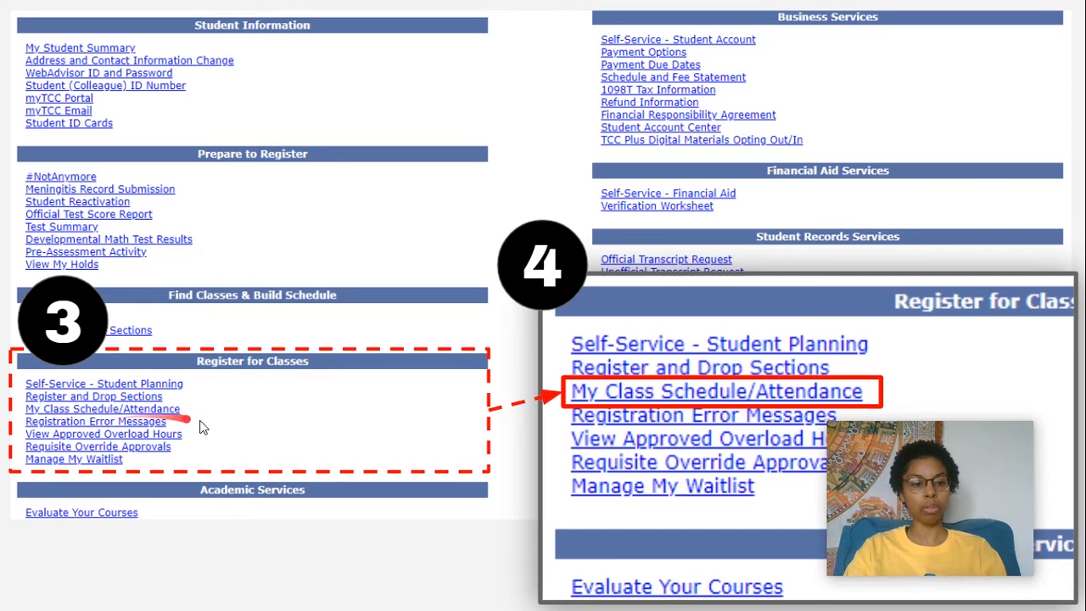
# Step: Advance past the term selection slide to the Student Schedule slide with the Fall 2020 table
pyautogui.click(720, 391)
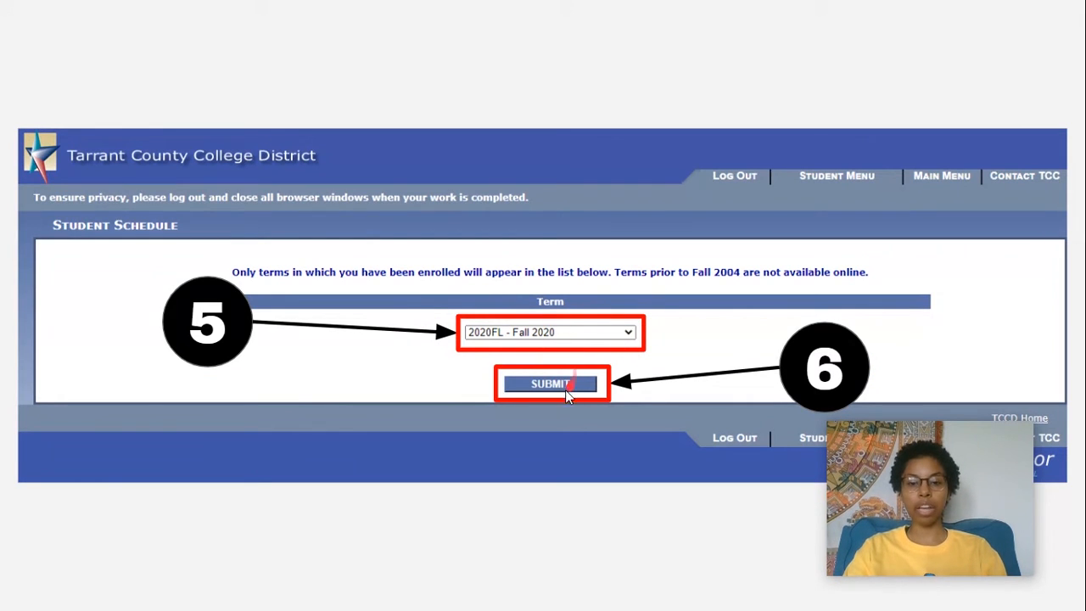
pyautogui.click(550, 384)
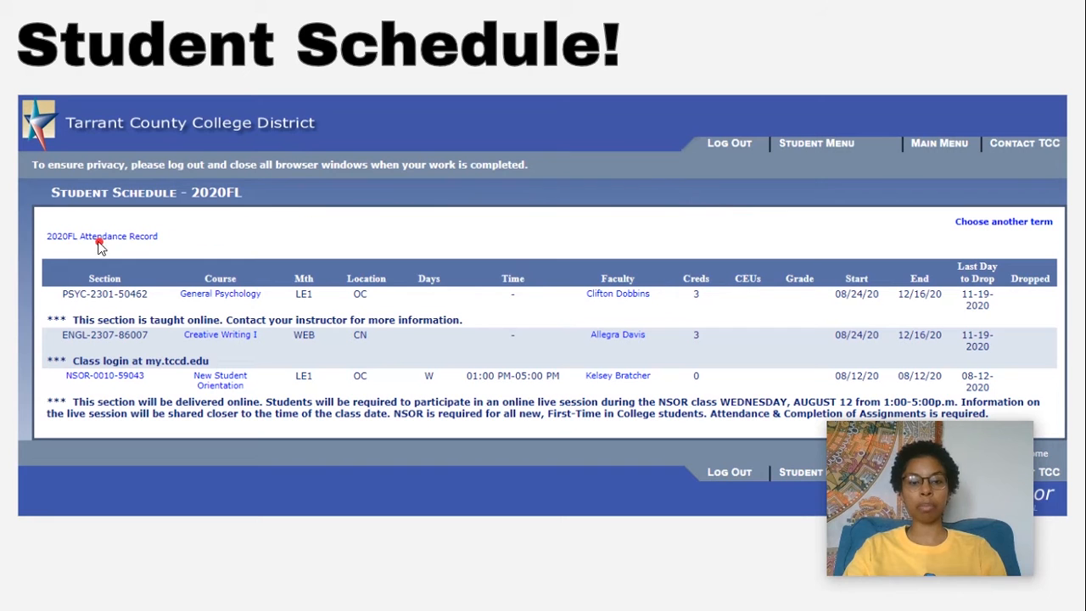
pyautogui.moveTo(390, 261)
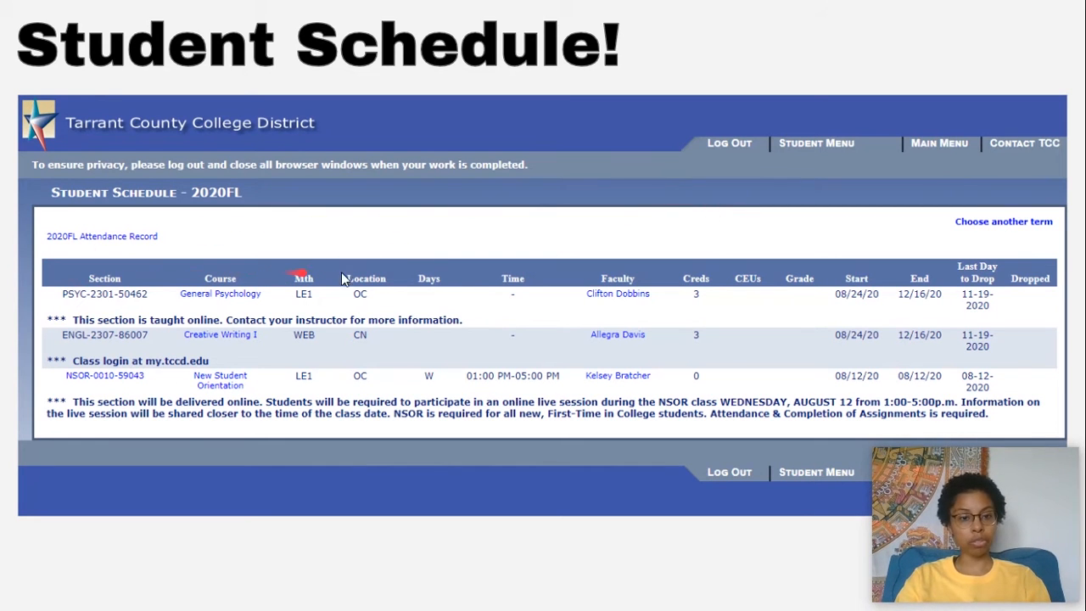
pyautogui.moveTo(632, 270)
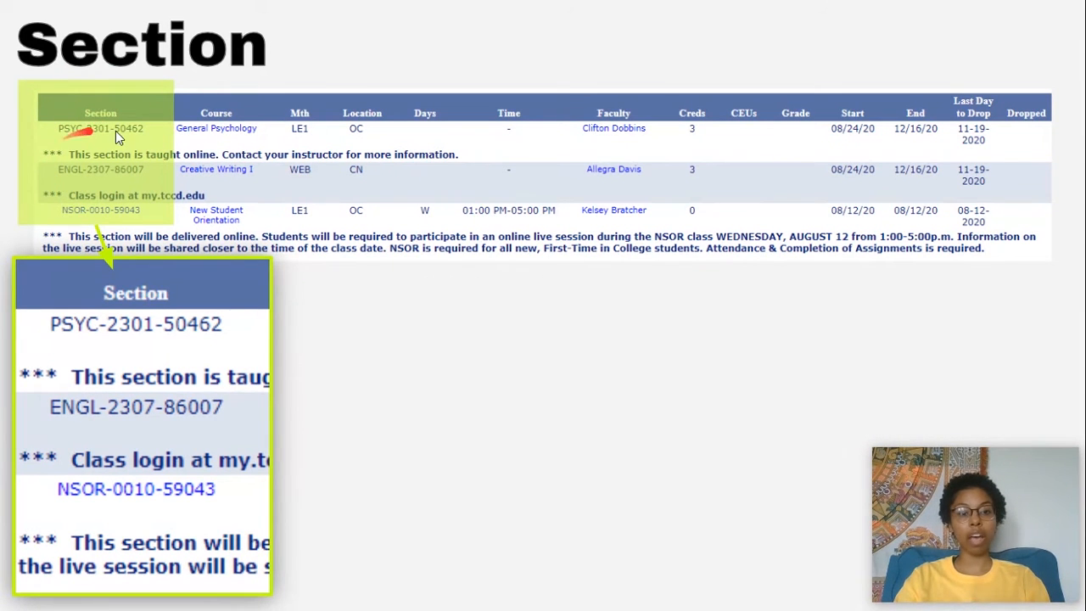
pyautogui.moveTo(285, 144)
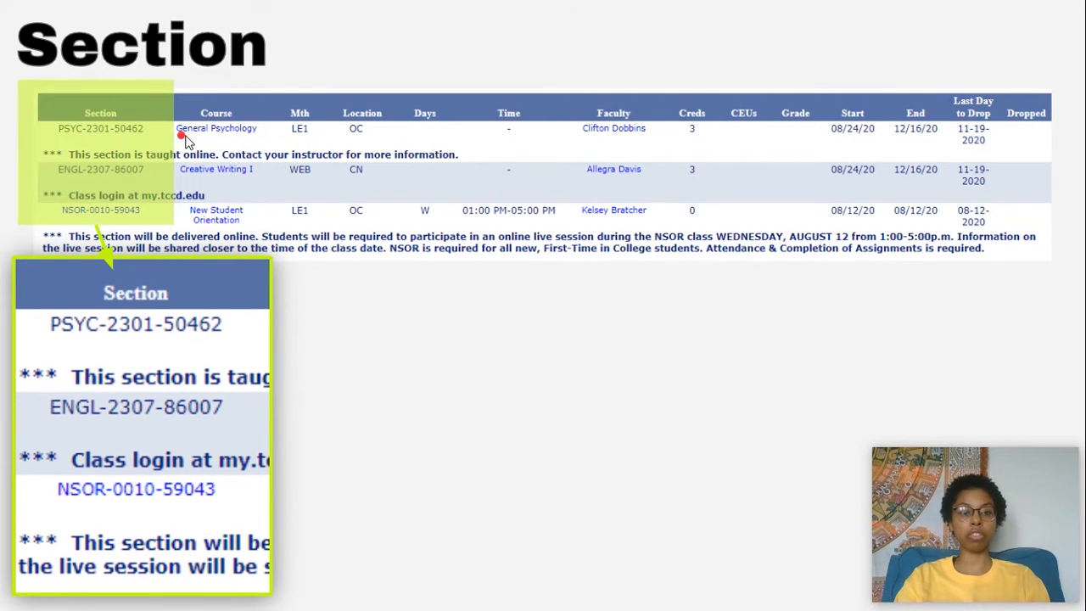
pyautogui.moveTo(59, 146)
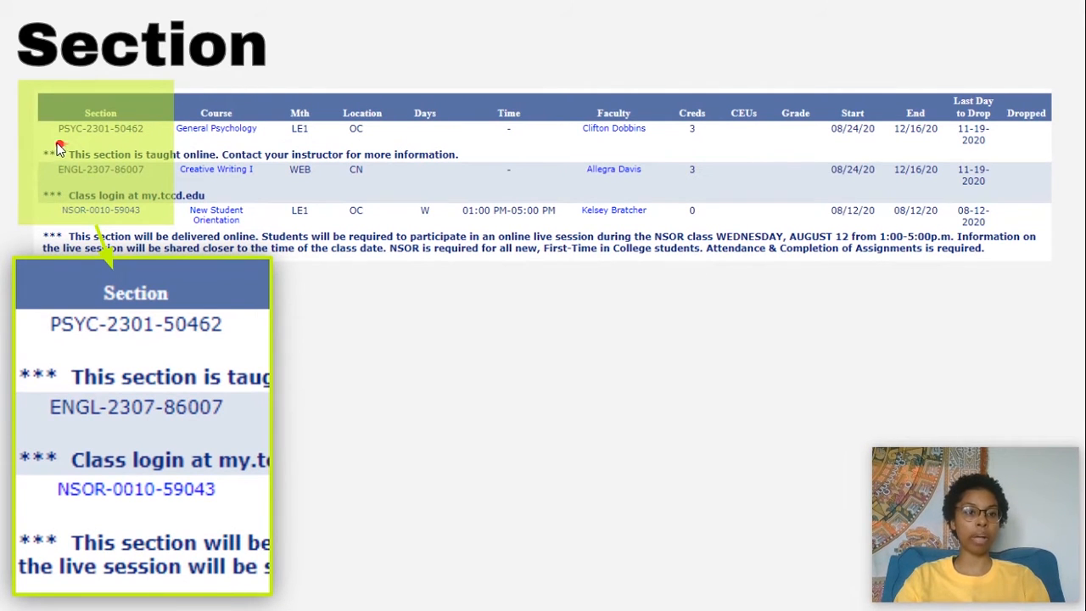
pyautogui.moveTo(109, 138)
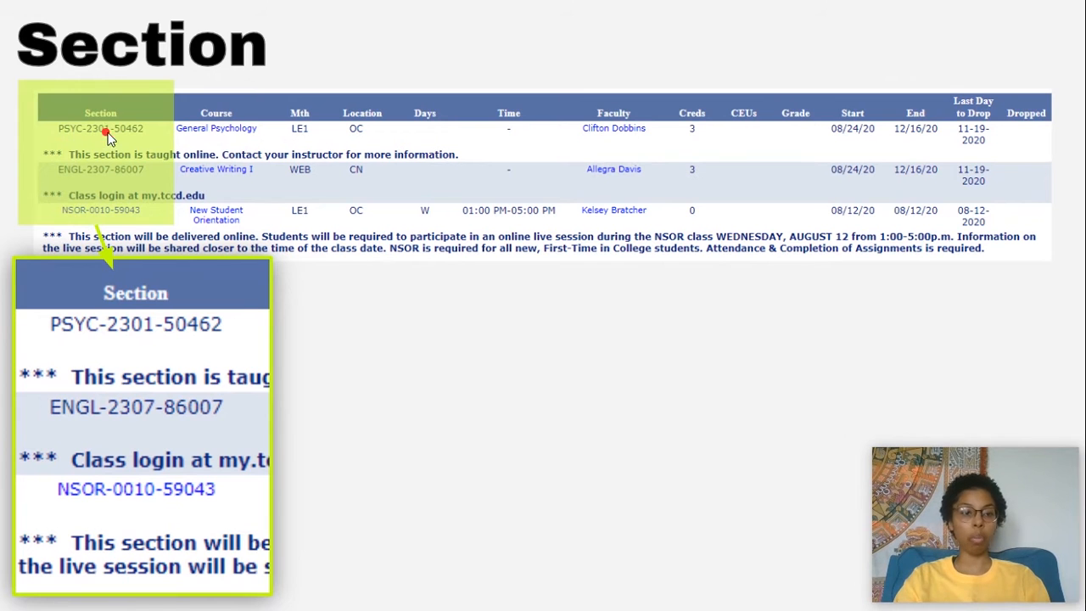
# Step: Advance from the Section slide to the General Psychology Courses slide
pyautogui.click(215, 128)
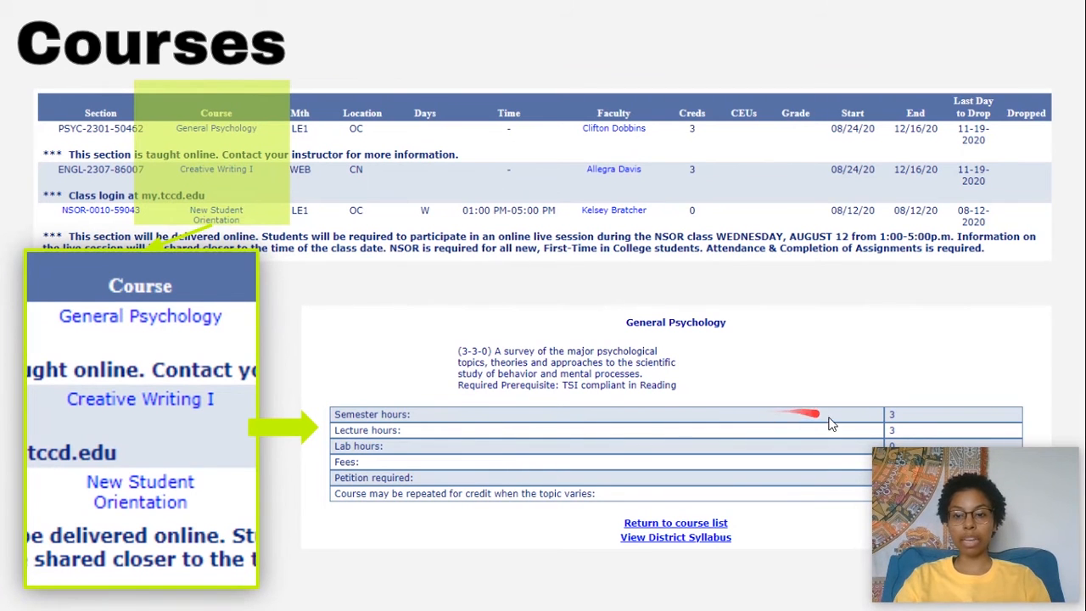
pyautogui.moveTo(386, 430)
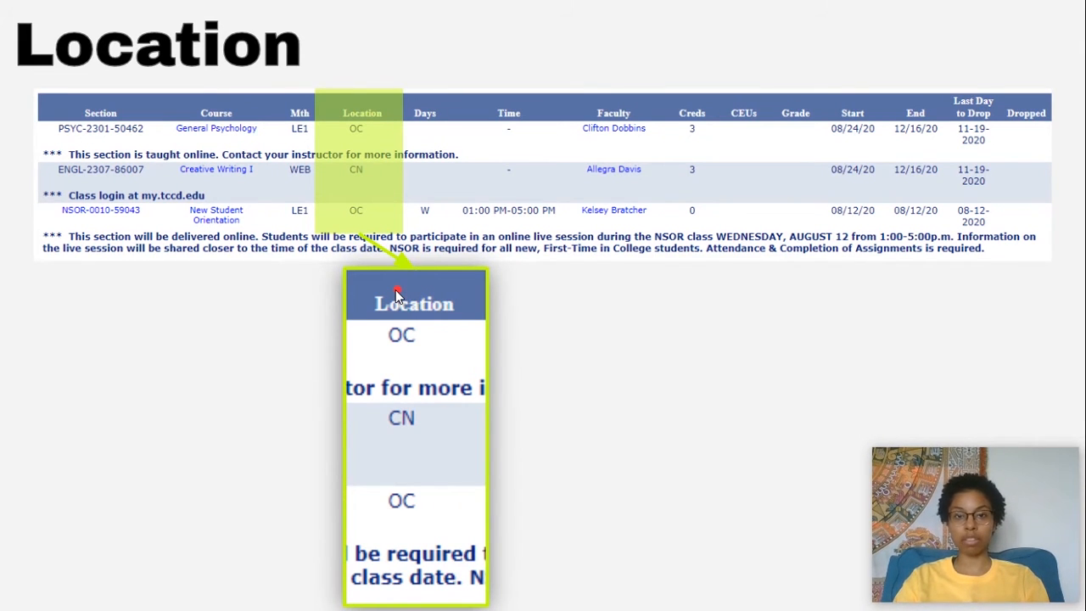
pyautogui.moveTo(423, 291)
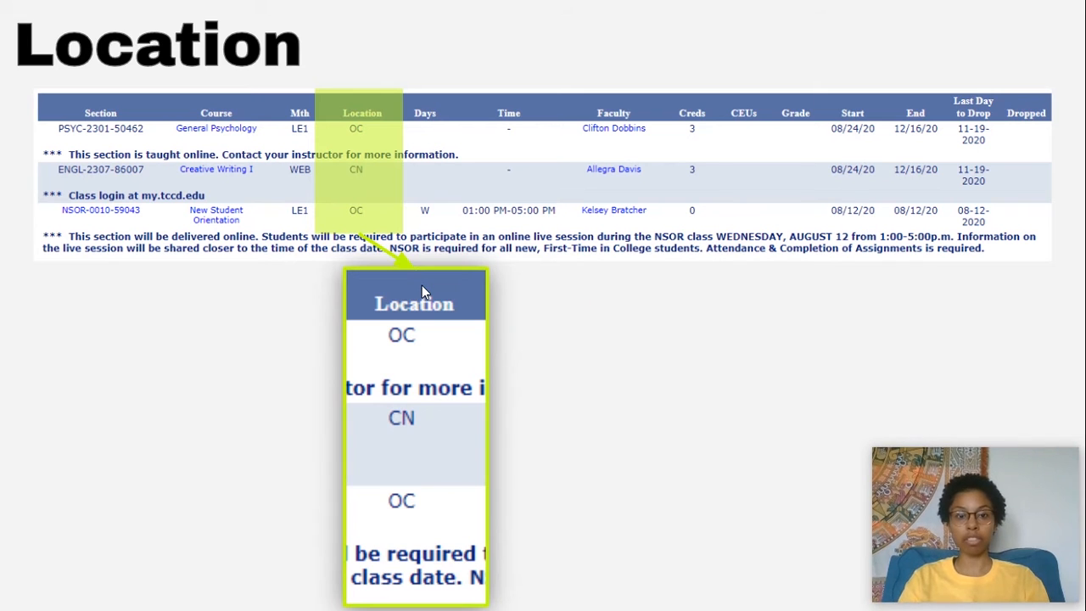
pyautogui.moveTo(422, 350)
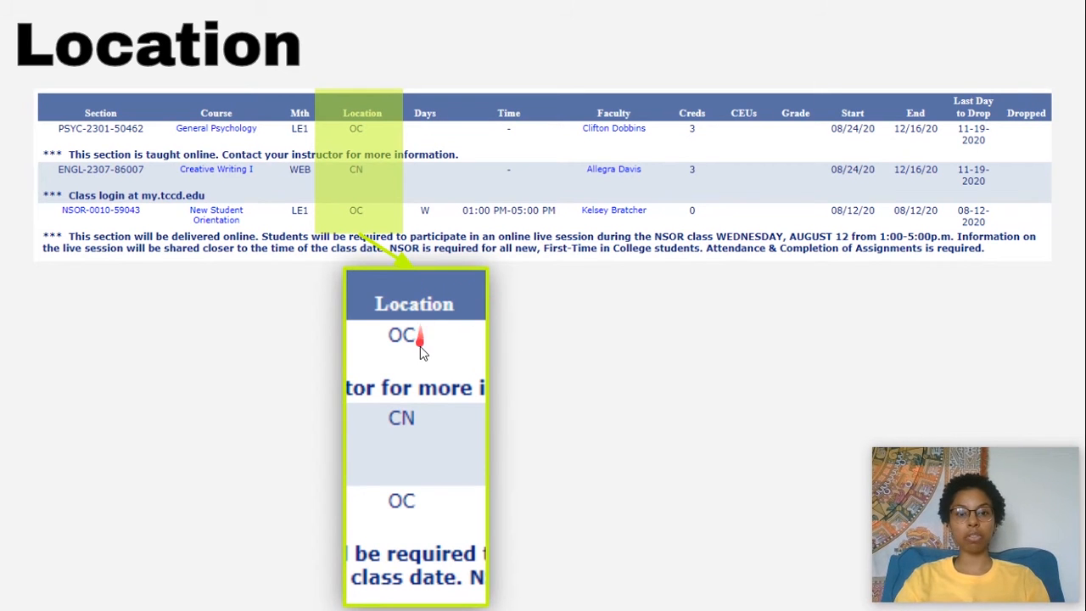
pyautogui.moveTo(577, 331)
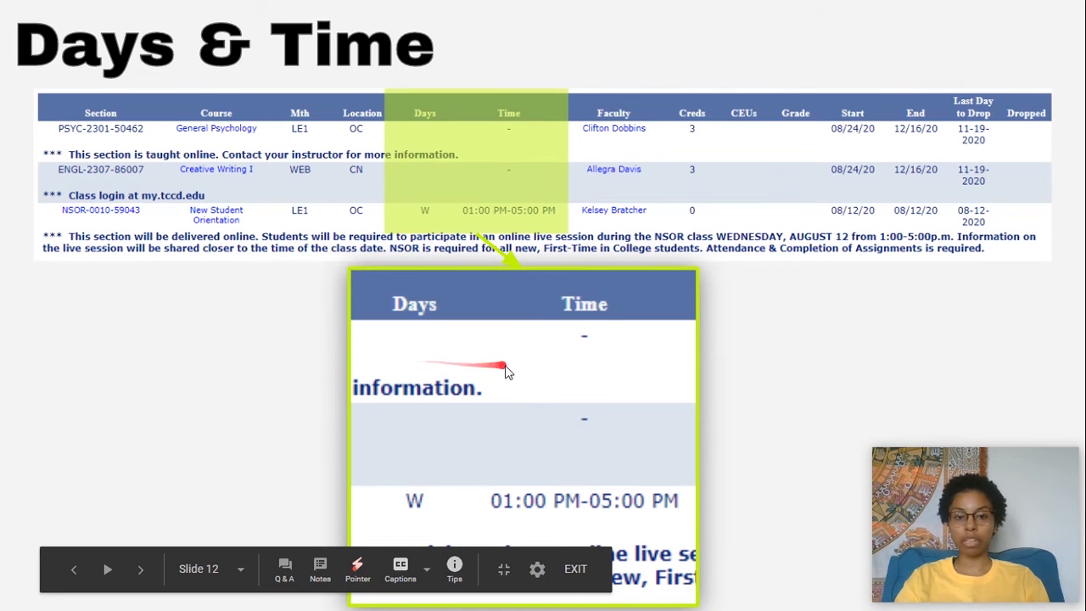
pyautogui.moveTo(448, 354)
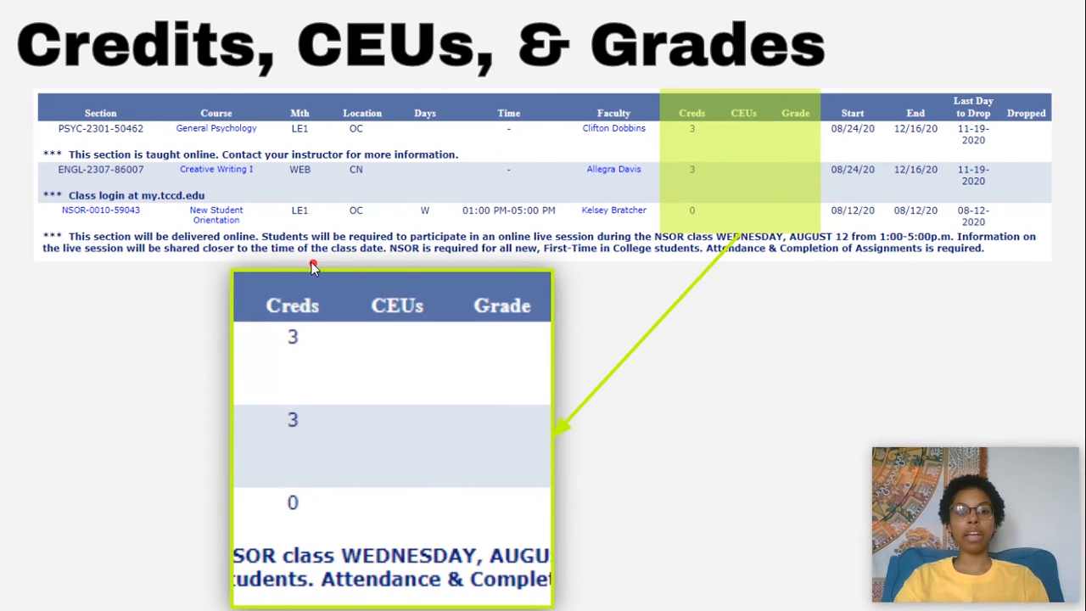
pyautogui.moveTo(441, 312)
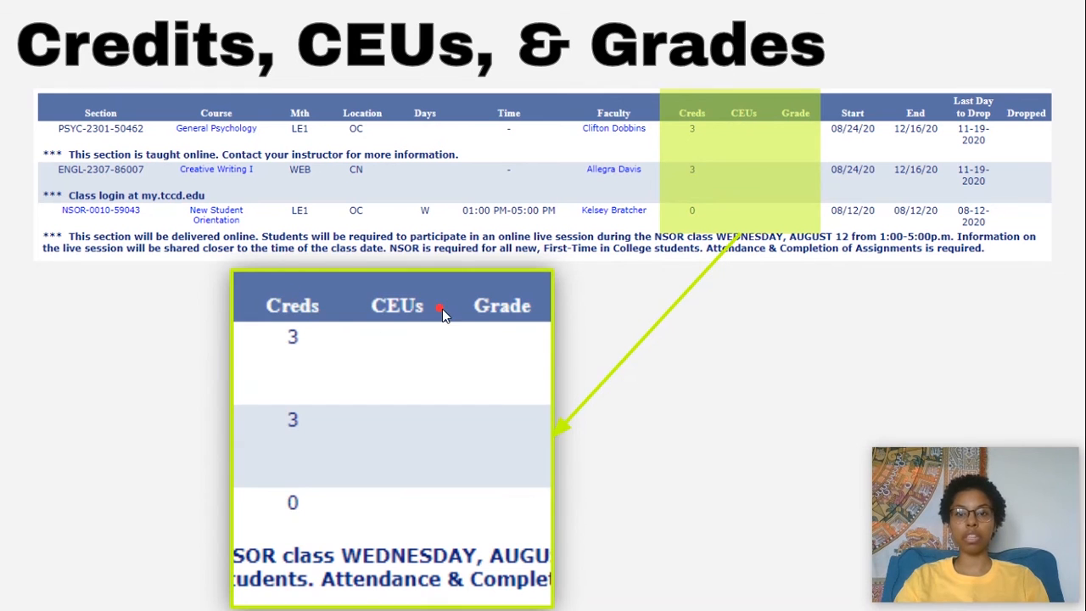
# Step: Advance to the Dates slide covering Start, End, Last Day to Drop and Dropped
pyautogui.press('right')
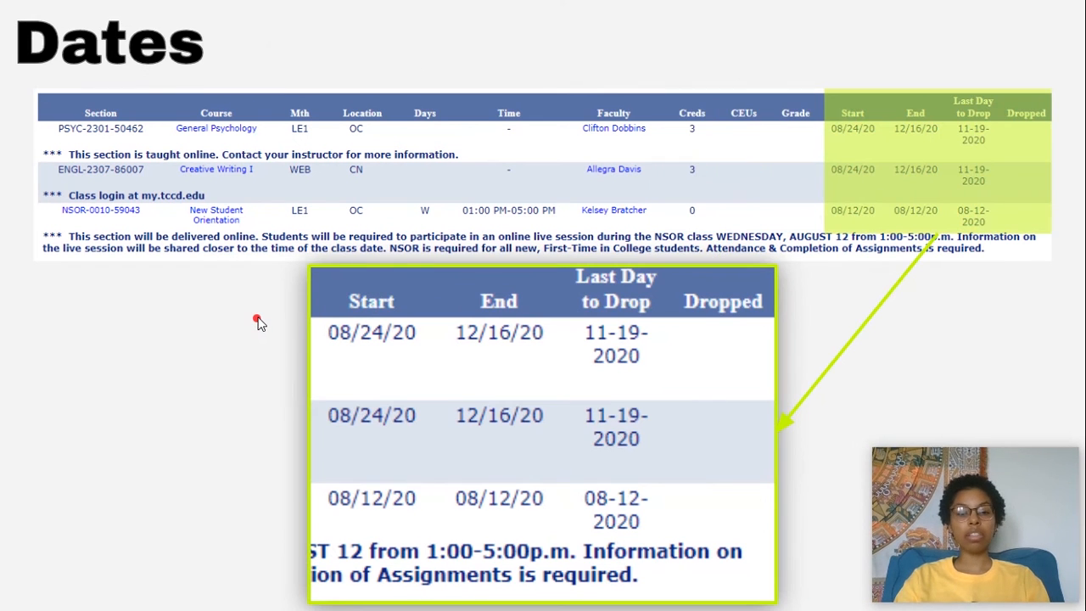
pyautogui.moveTo(400, 377)
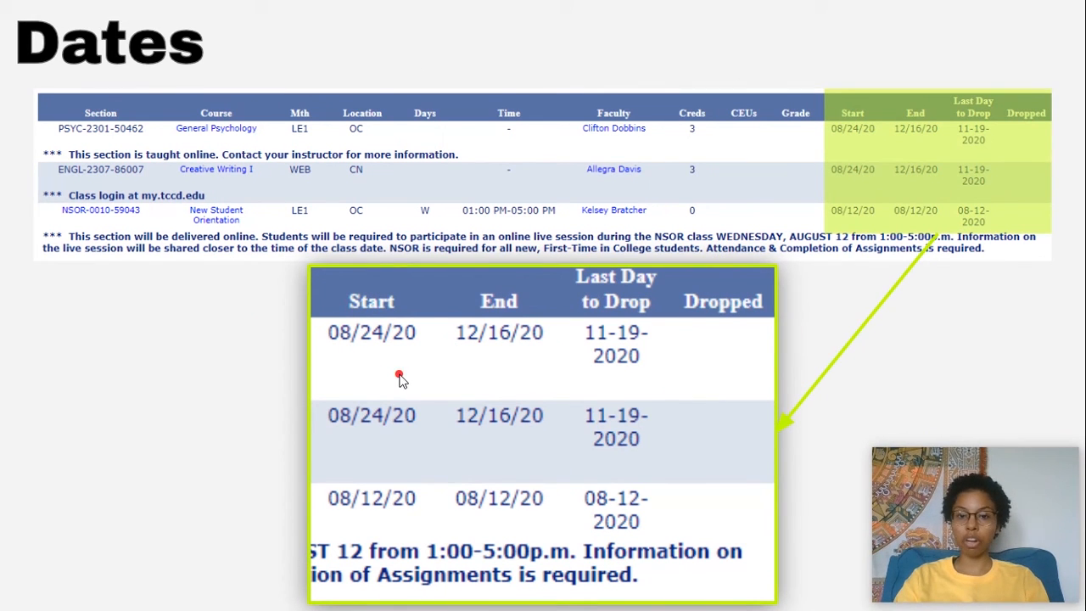
pyautogui.moveTo(640, 377)
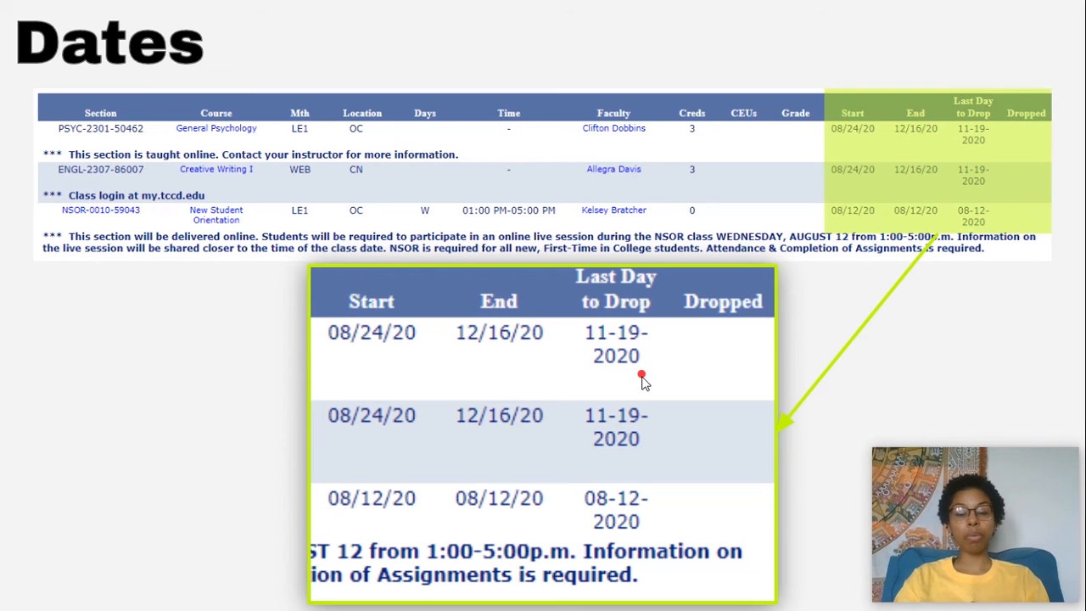
pyautogui.moveTo(640, 377); pyautogui.dragTo(603, 390)
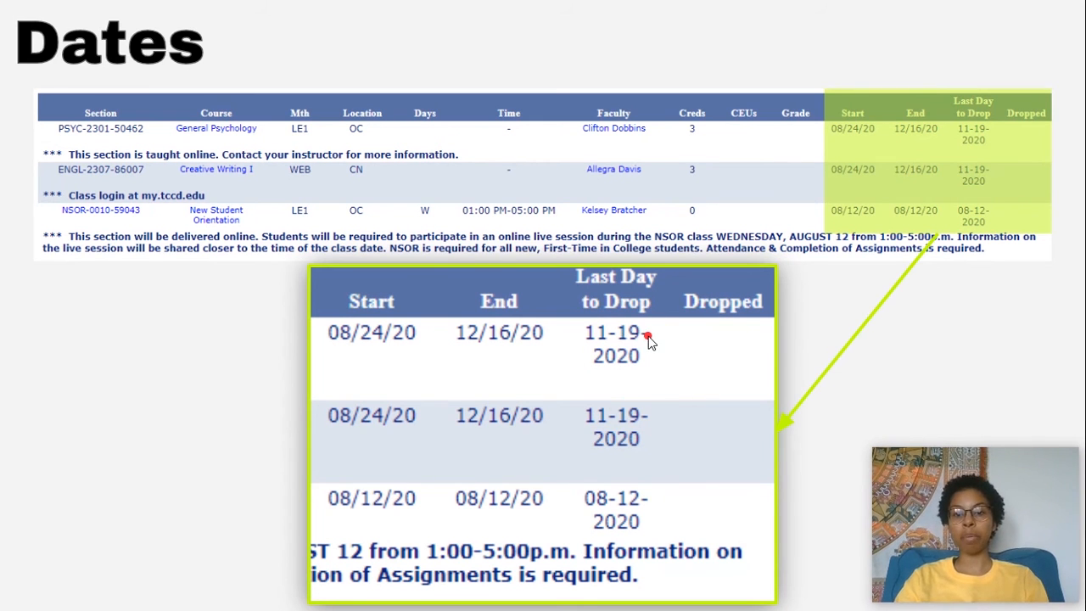
pyautogui.moveTo(589, 380)
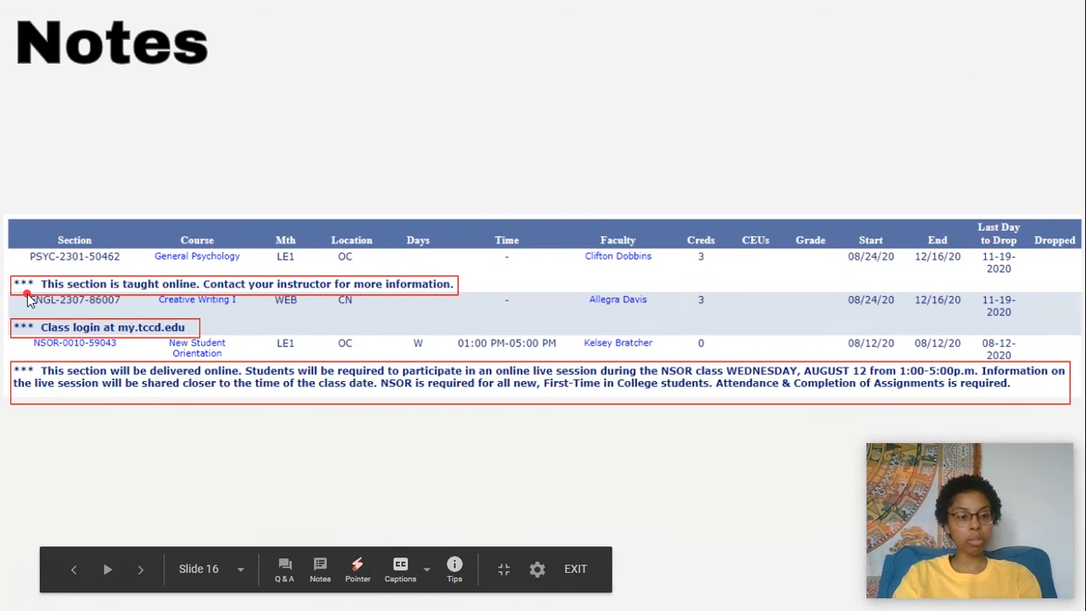
pyautogui.moveTo(51, 288)
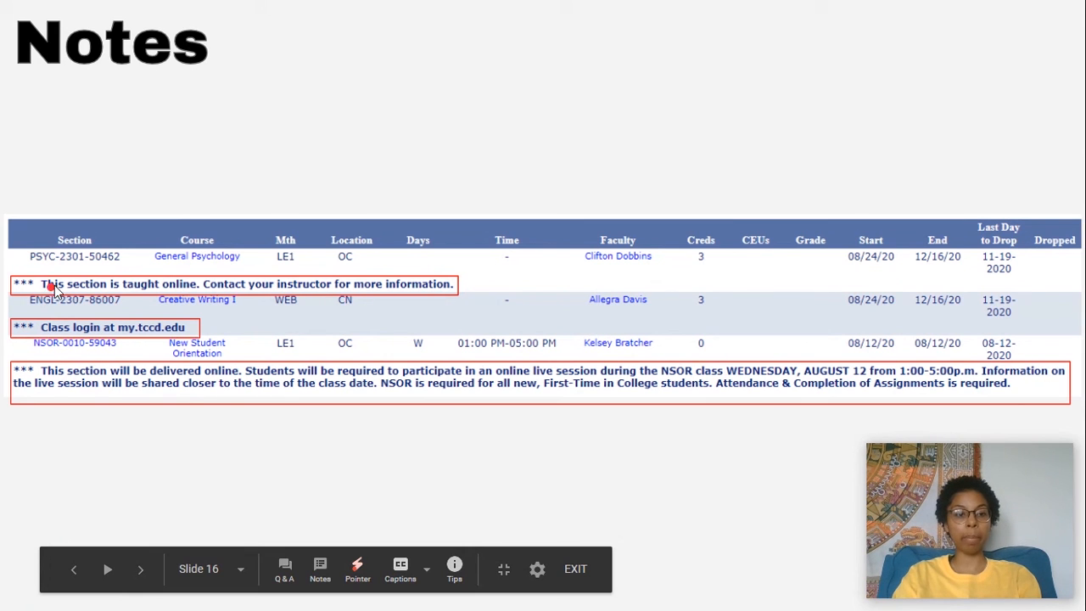
pyautogui.moveTo(252, 328)
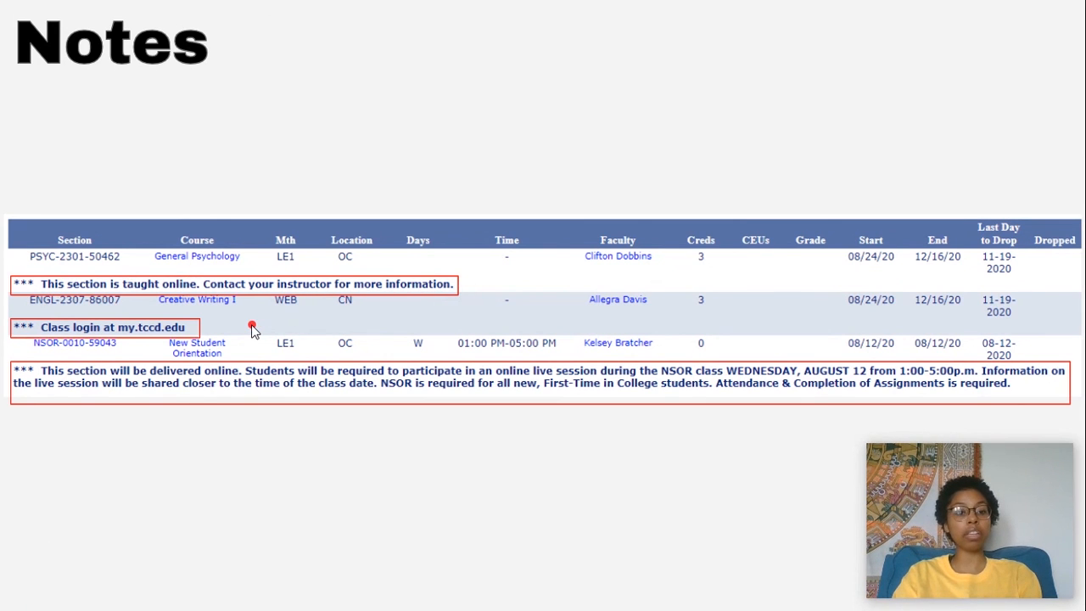